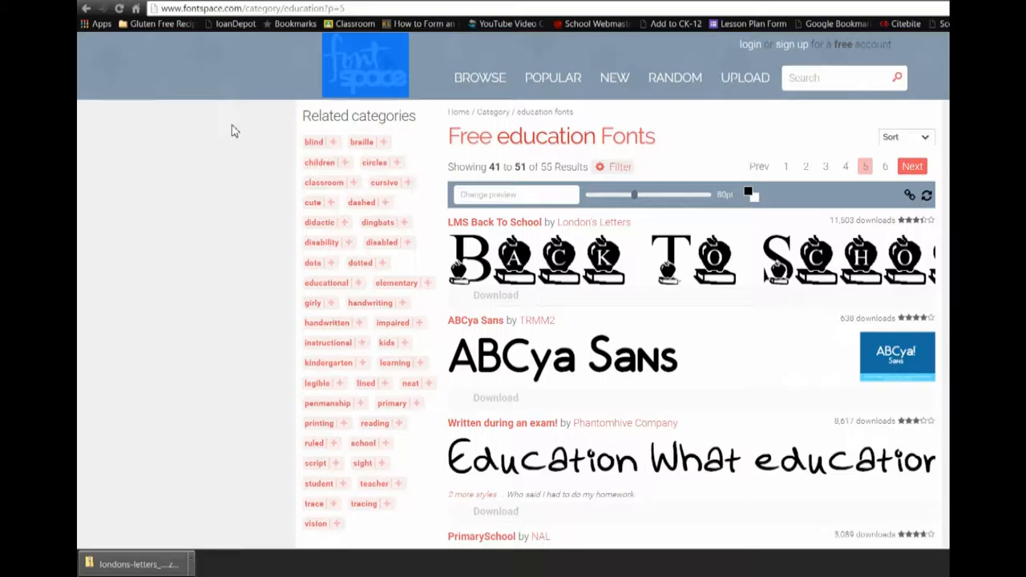
pyautogui.moveTo(427, 129)
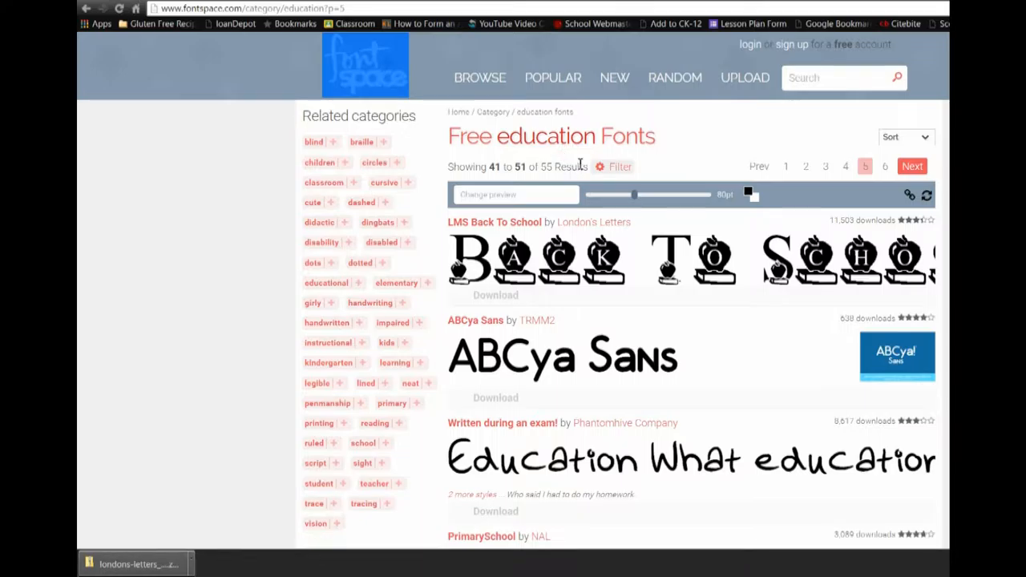
pyautogui.moveTo(587, 184)
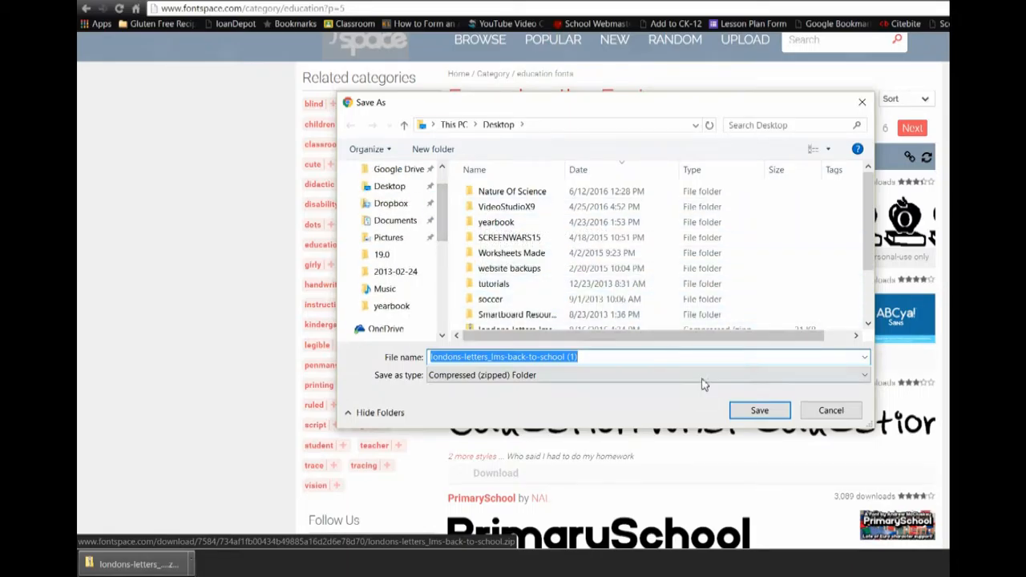
# Step: Save the LMS Back To School zip to the Desktop and open it from Chrome's downloads
pyautogui.click(760, 411)
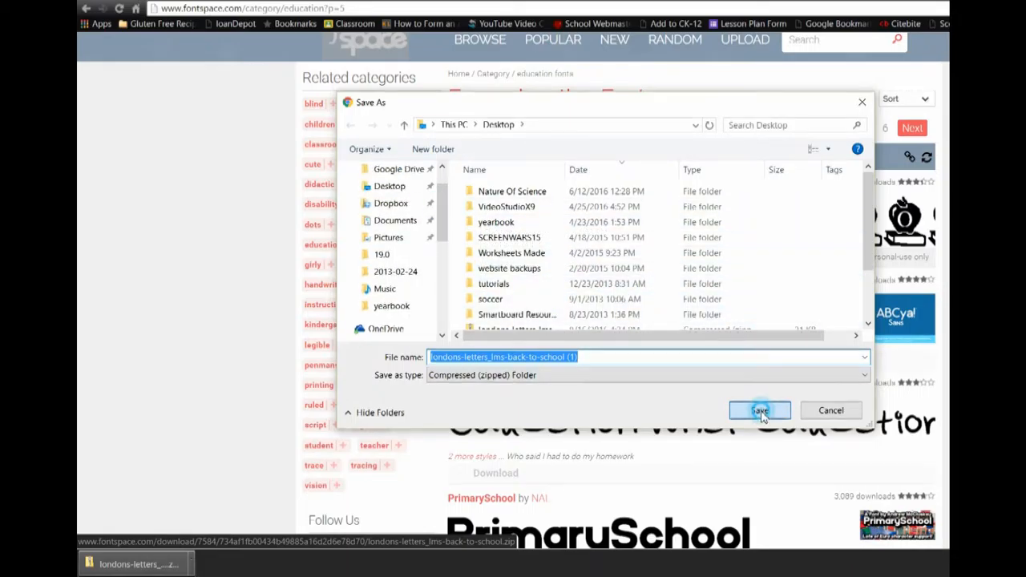
pyautogui.click(760, 410)
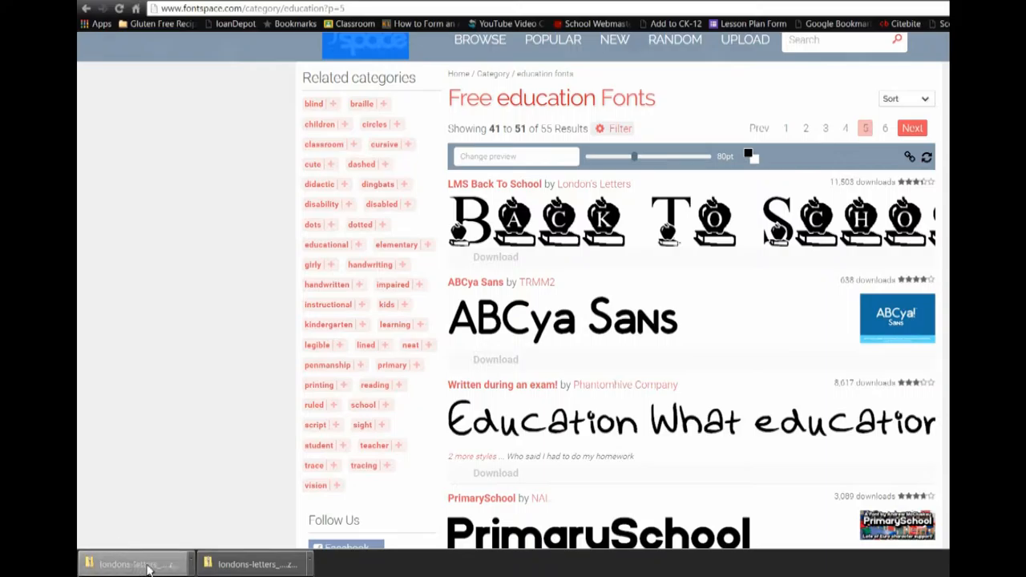
pyautogui.click(136, 563)
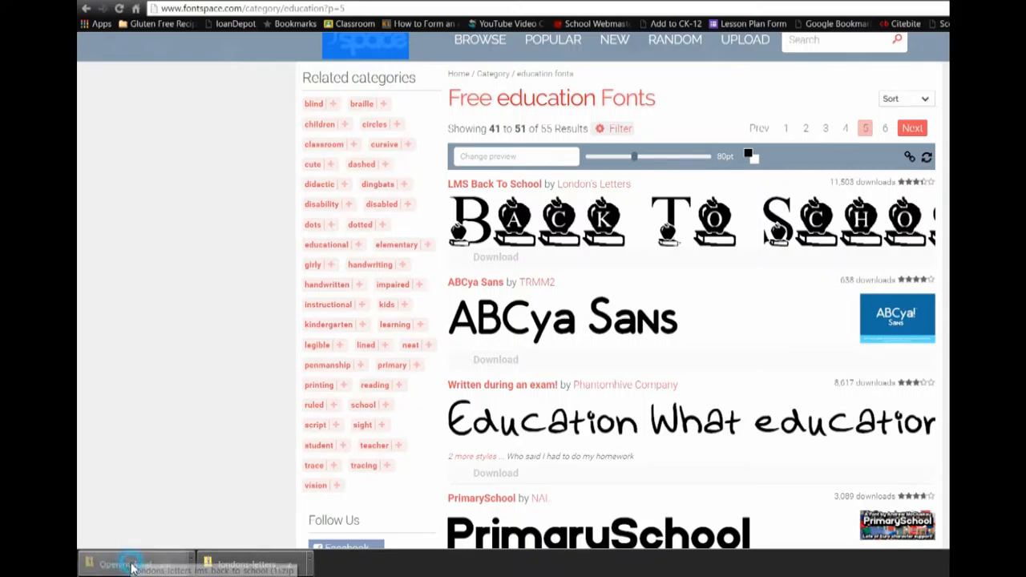
# Step: Extract all files from the font zip into a Desktop folder holding the font and ReadMe
pyautogui.click(131, 564)
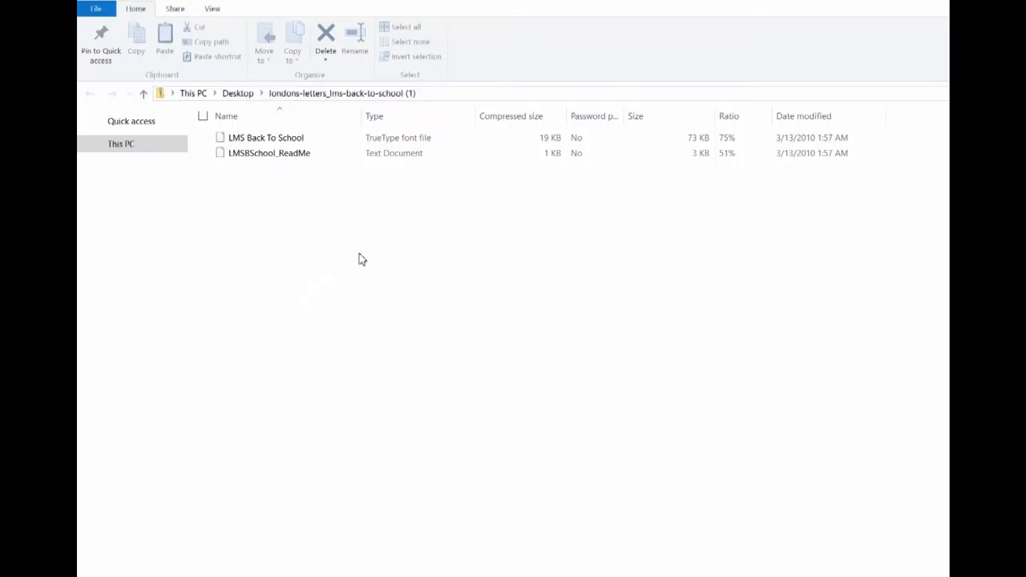
pyautogui.click(278, 10)
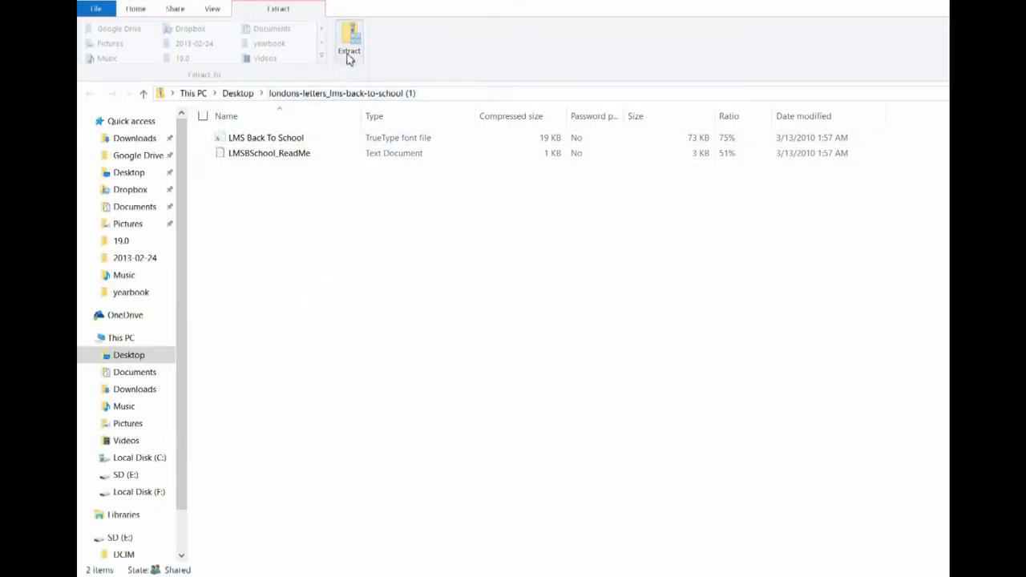
pyautogui.moveTo(352, 45)
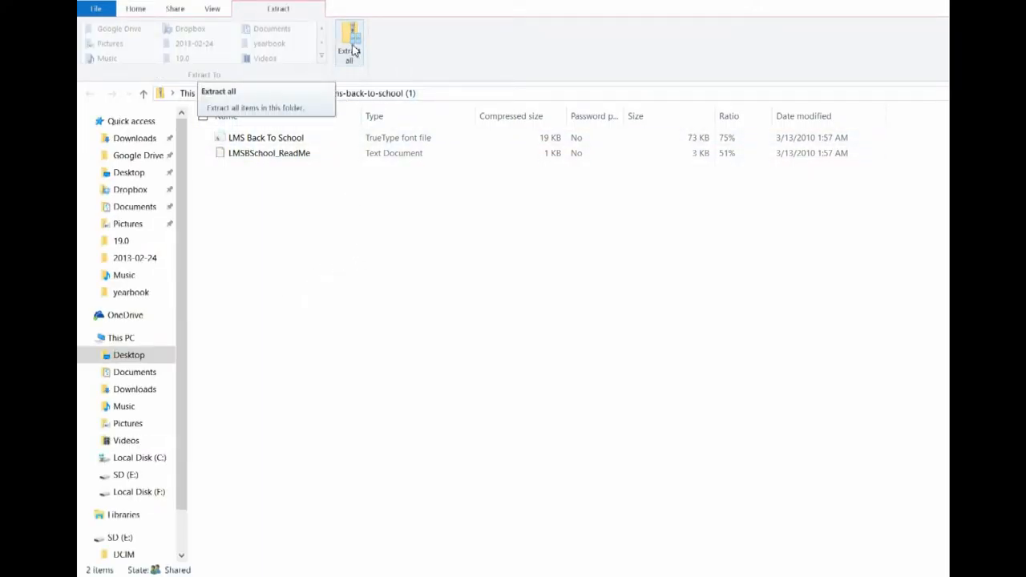
pyautogui.click(350, 45)
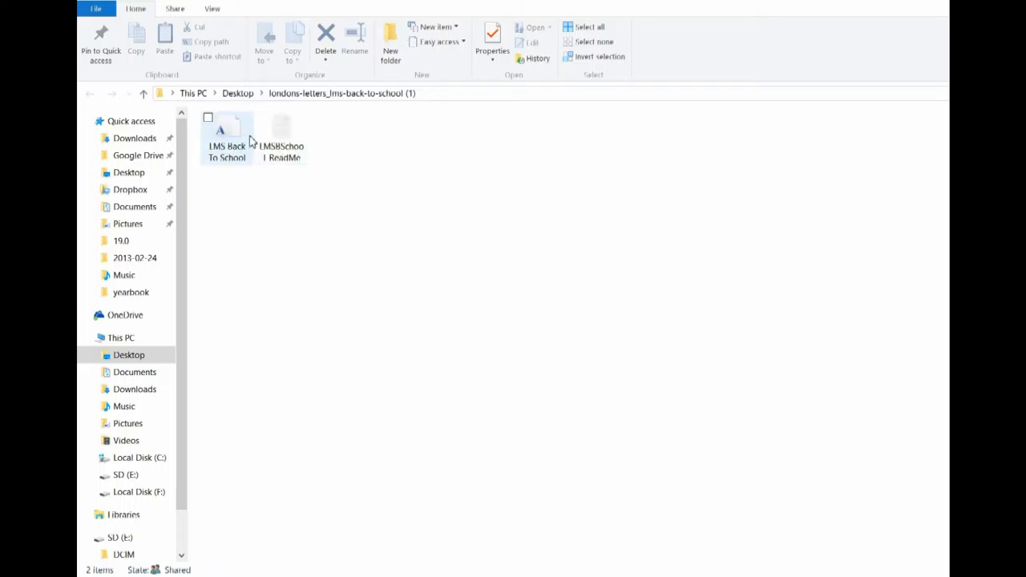
pyautogui.moveTo(228, 144)
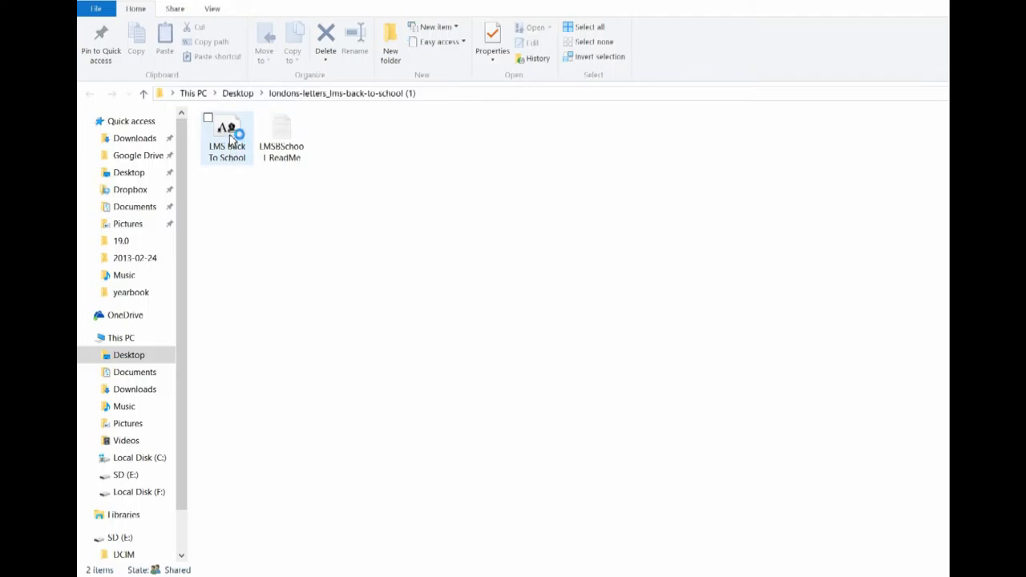
pyautogui.moveTo(228, 138)
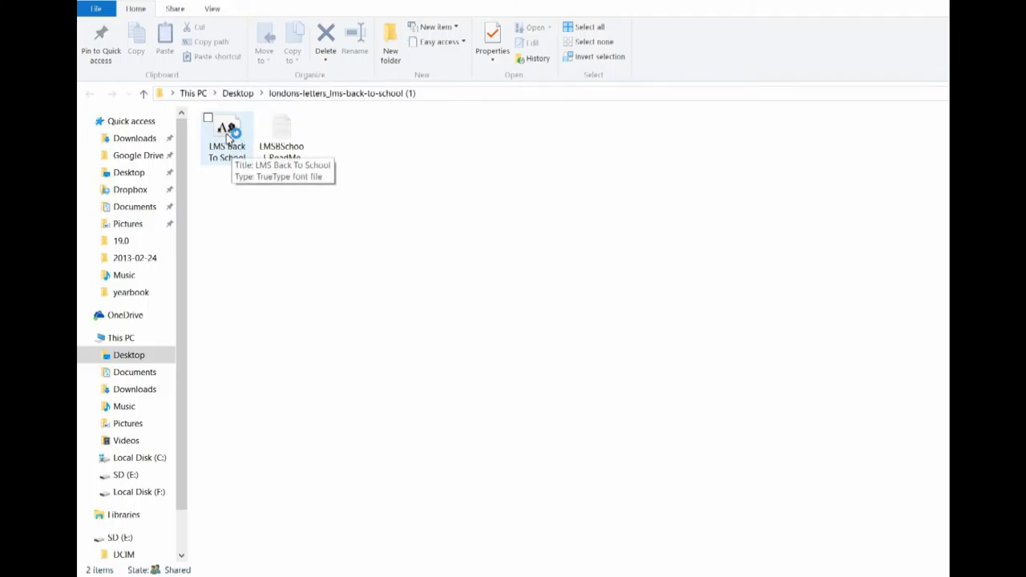
# Step: Install the LMS Back To School font file via Windows Font Viewer and close the viewer
pyautogui.doubleClick(228, 137)
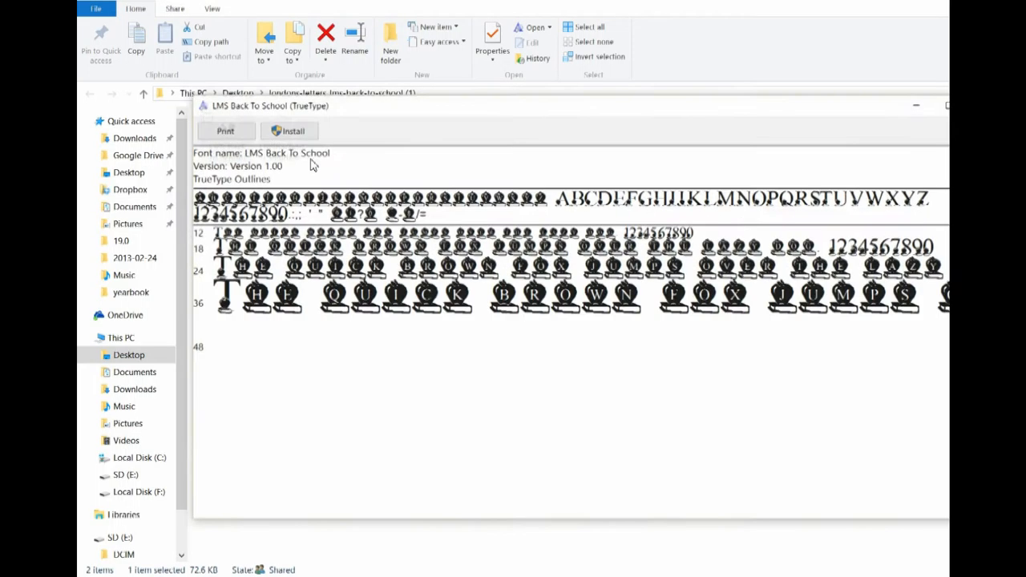
pyautogui.scroll(-3)
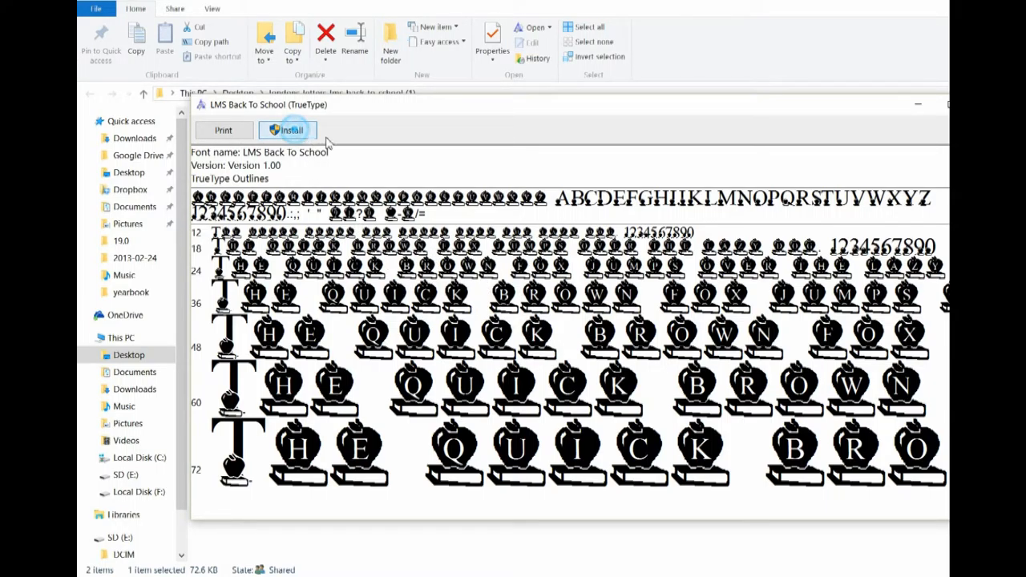
pyautogui.click(287, 130)
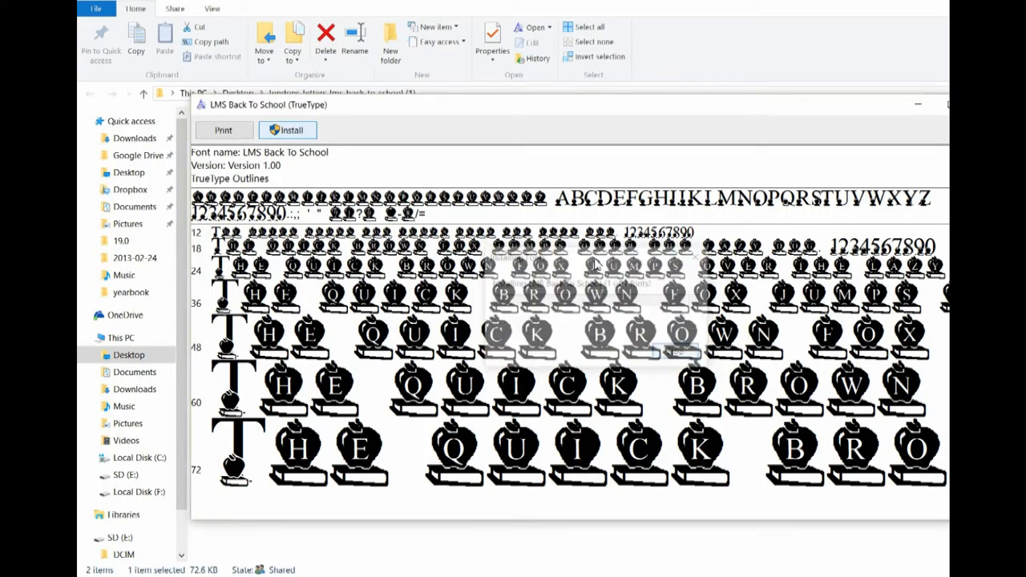
pyautogui.click(287, 130)
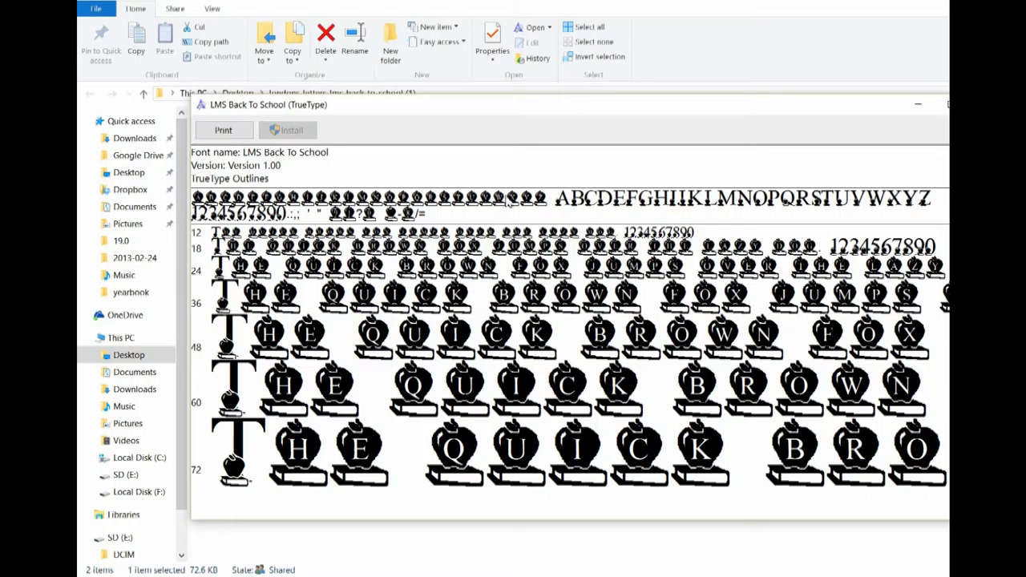
pyautogui.click(953, 109)
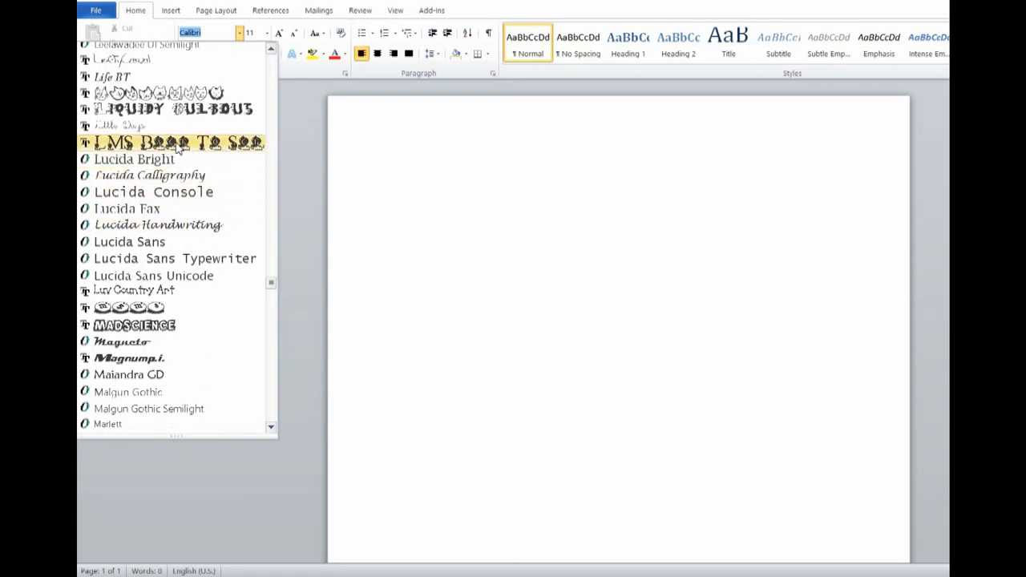
# Step: Type letters in LMS Back To School and enlarge them with Grow Font several times
pyautogui.click(176, 143)
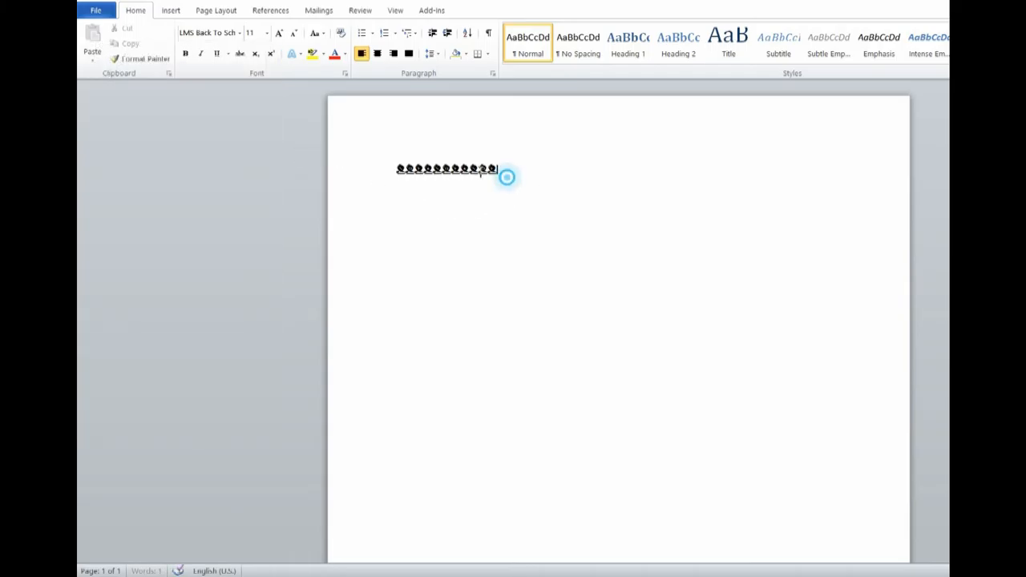
pyautogui.click(276, 32)
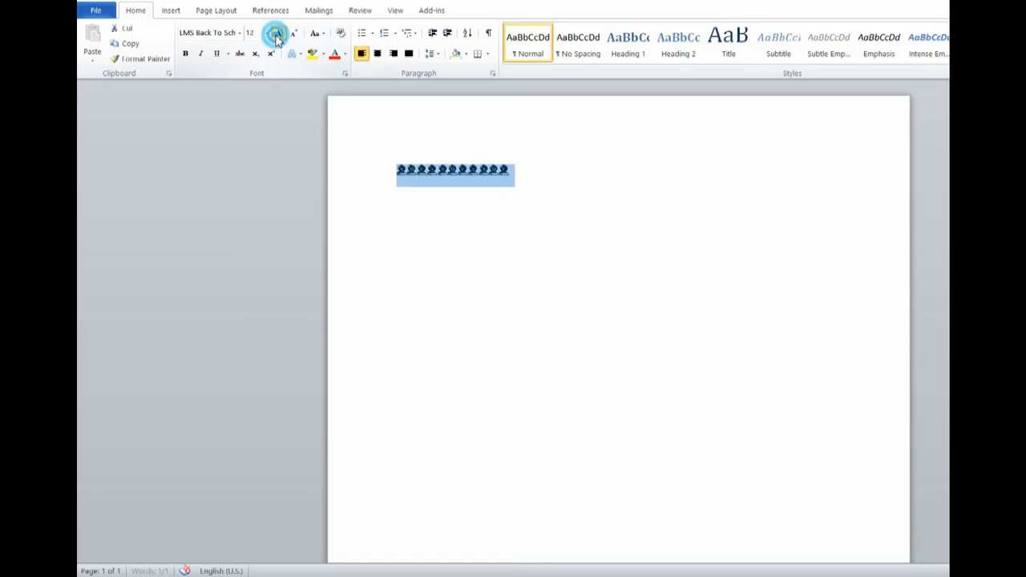
pyautogui.click(274, 32)
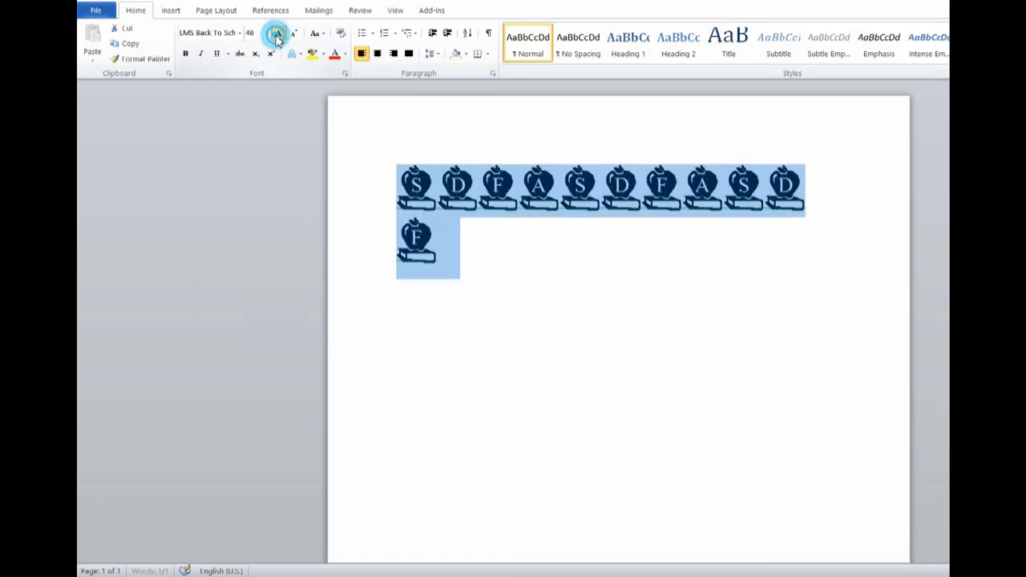
pyautogui.click(276, 32)
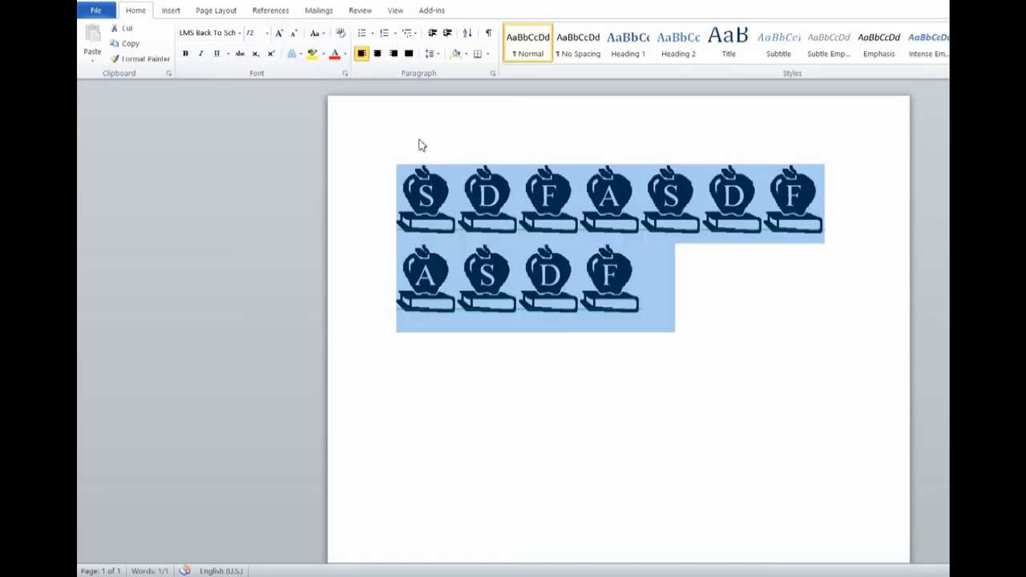